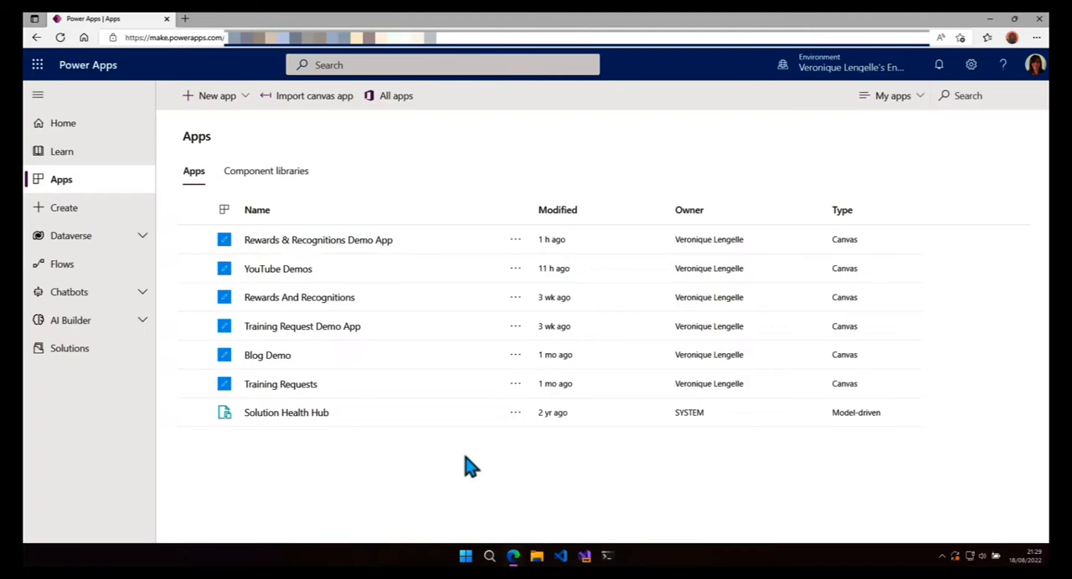
Step: Show the Rewards & Recognitions Demo App details with its web link and app ID
left_click(516, 239)
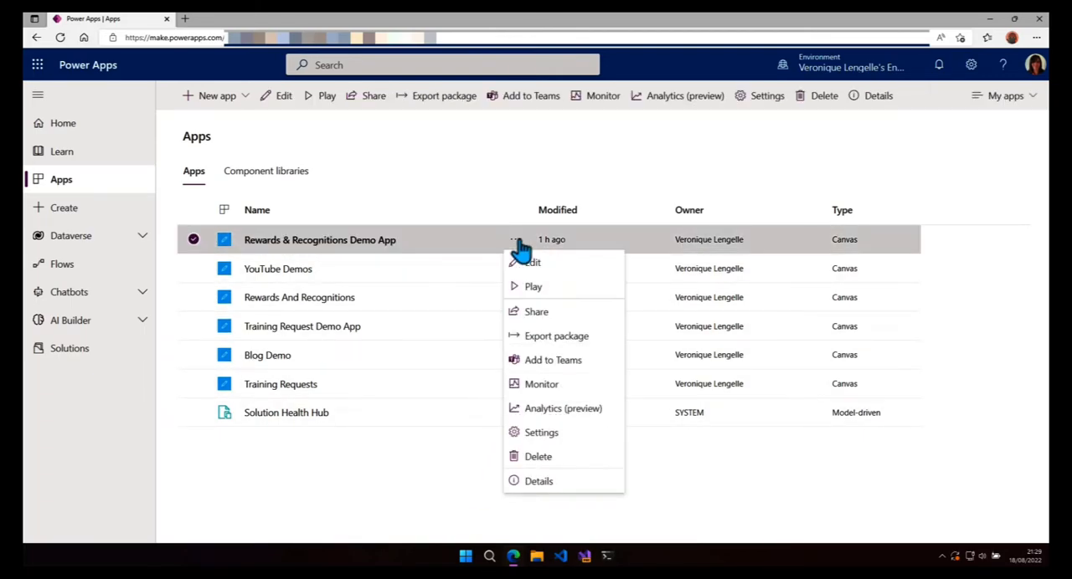
left_click(539, 480)
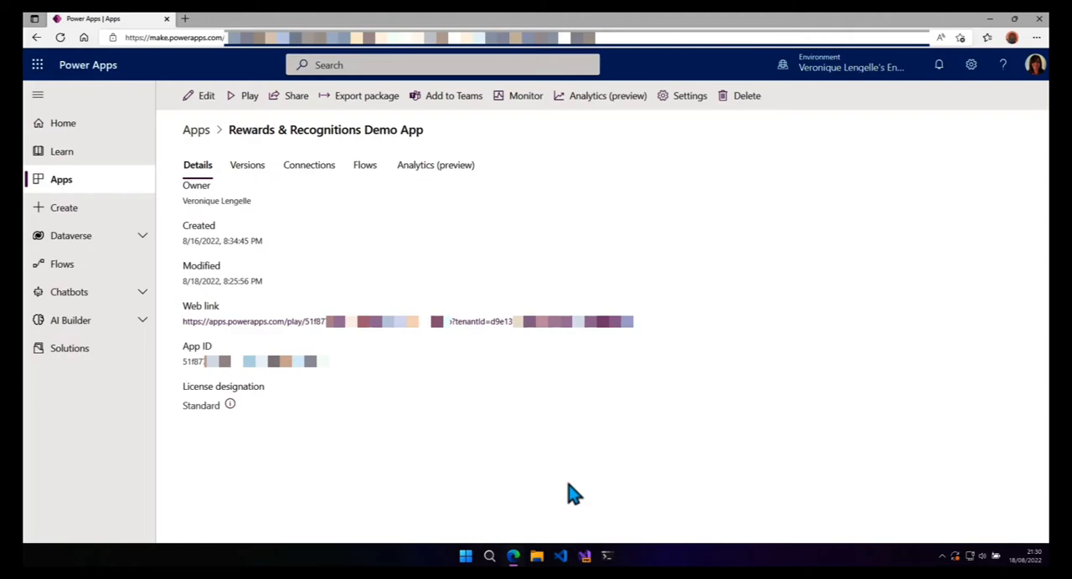
mouse_move(226, 405)
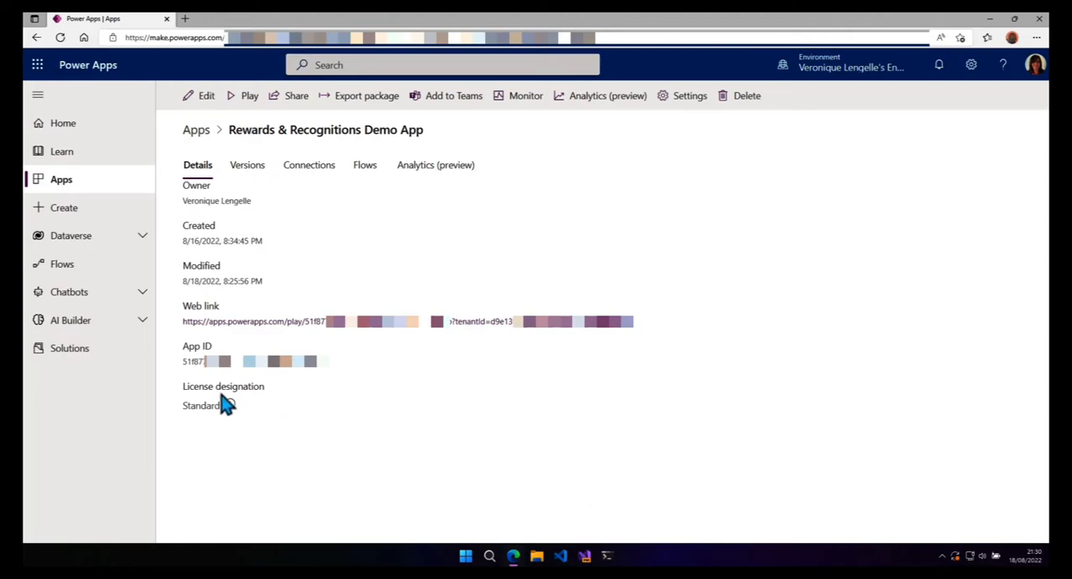
Step: Go to Solutions and open the Rewards & Recognitions Demo solution's object list
left_click(70, 348)
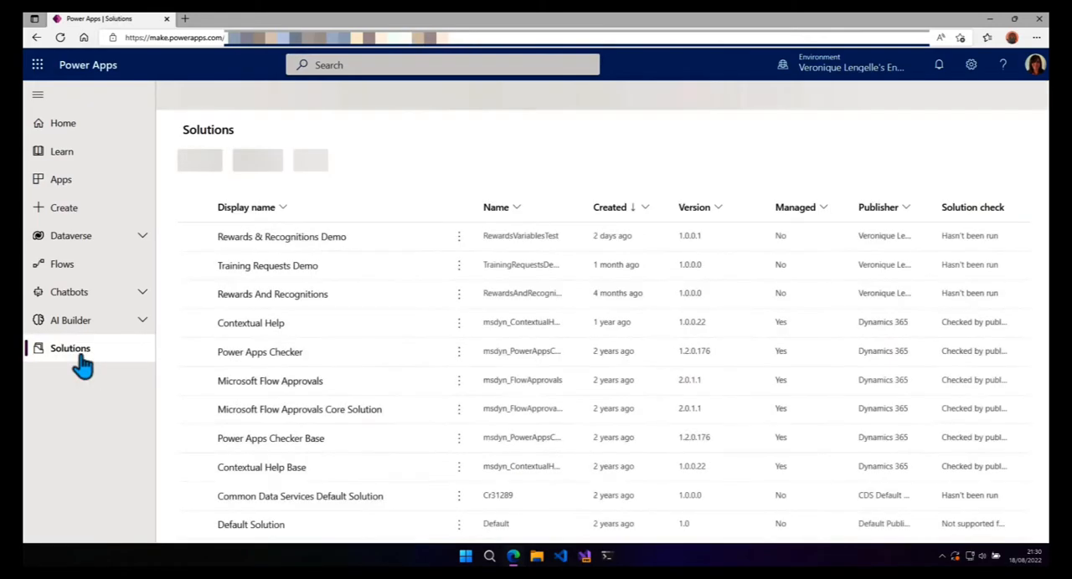
left_click(70, 349)
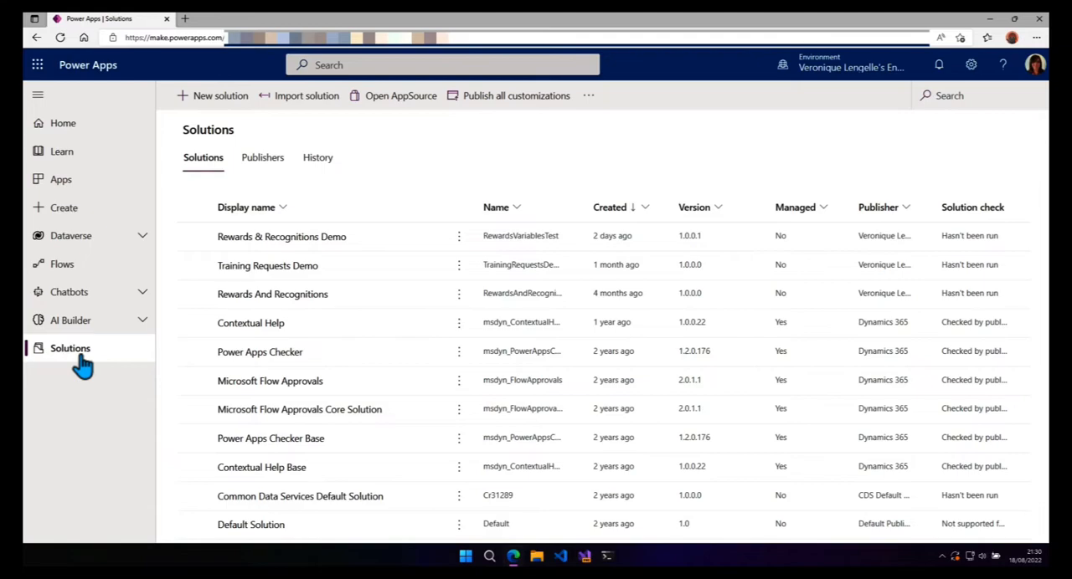
left_click(281, 237)
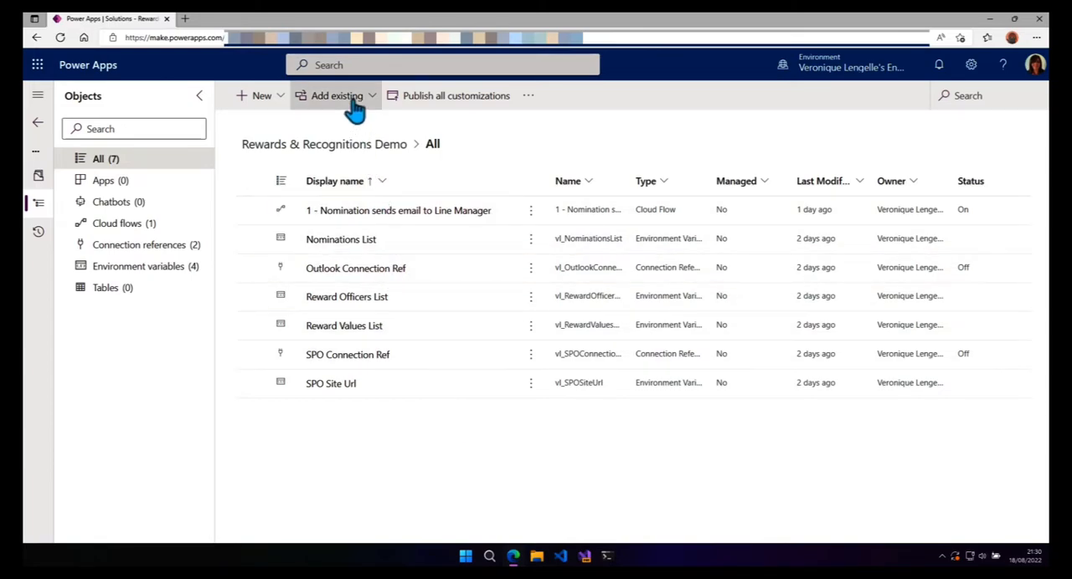
Step: Add the existing Rewards & Recognitions Demo App canvas app to the solution
left_click(335, 94)
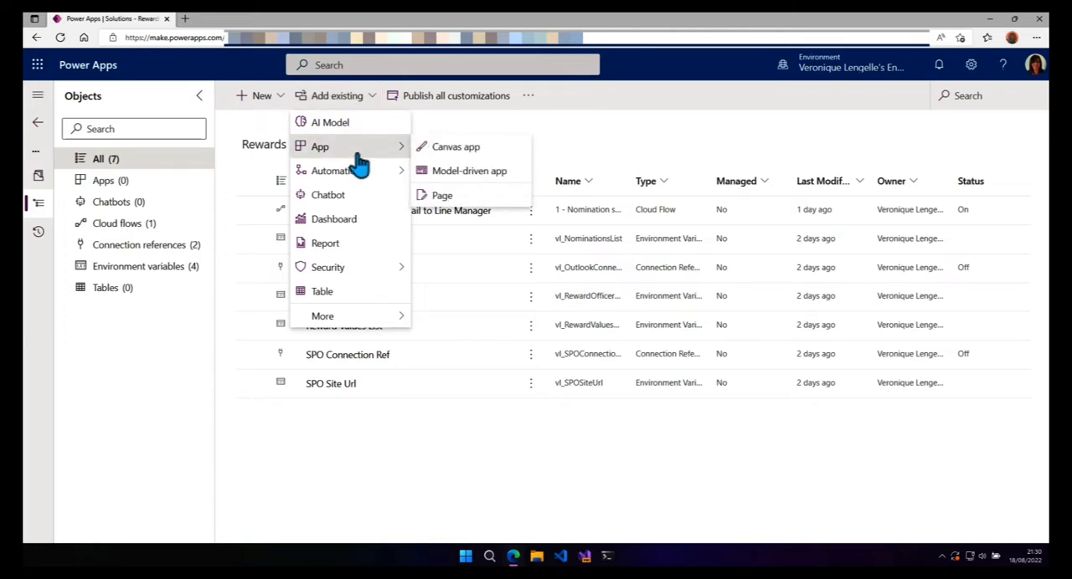
left_click(455, 147)
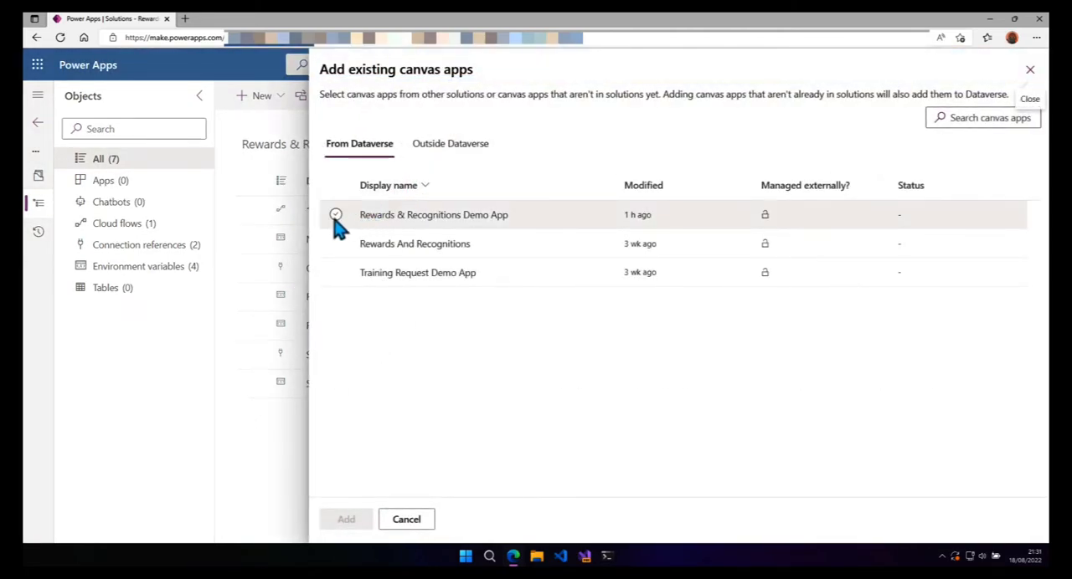
left_click(335, 214)
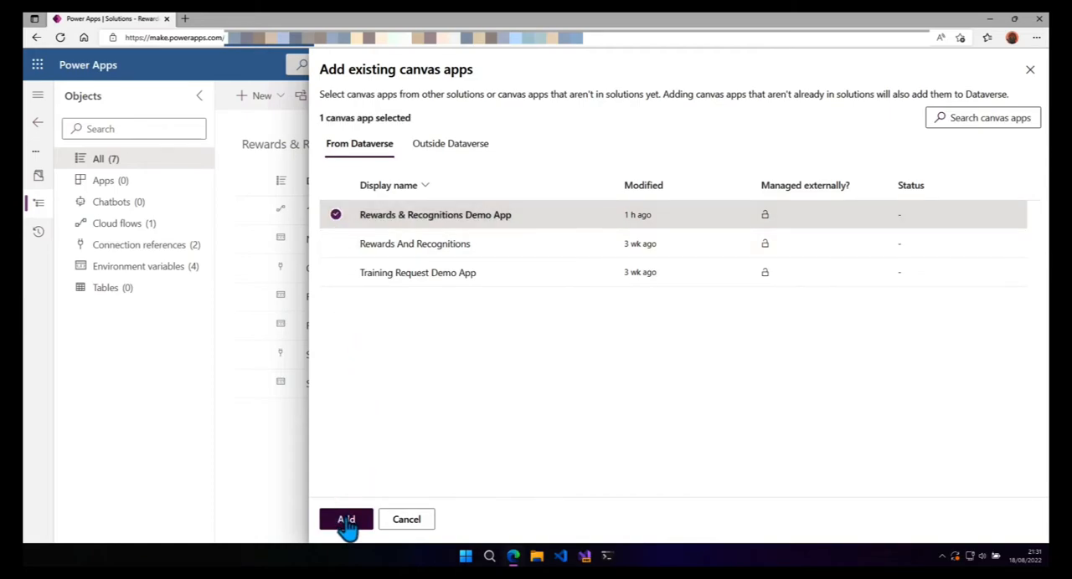
left_click(345, 519)
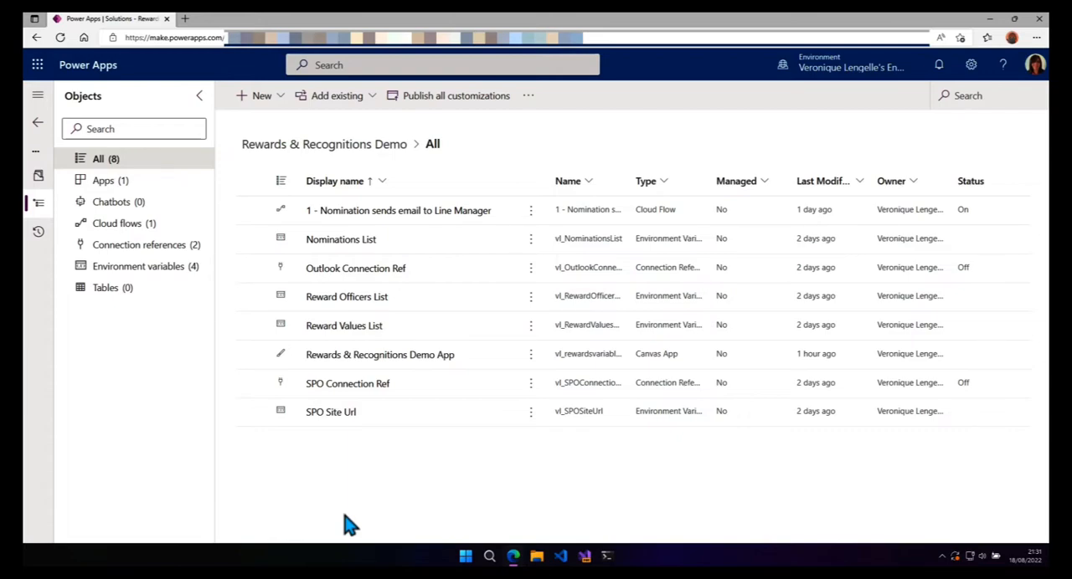
mouse_move(535, 369)
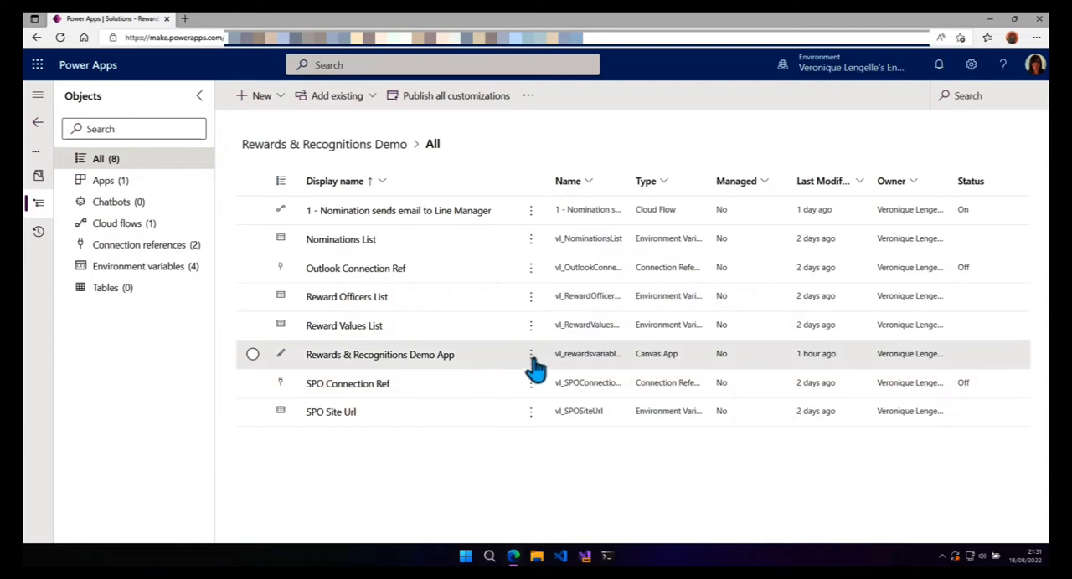
left_click(529, 354)
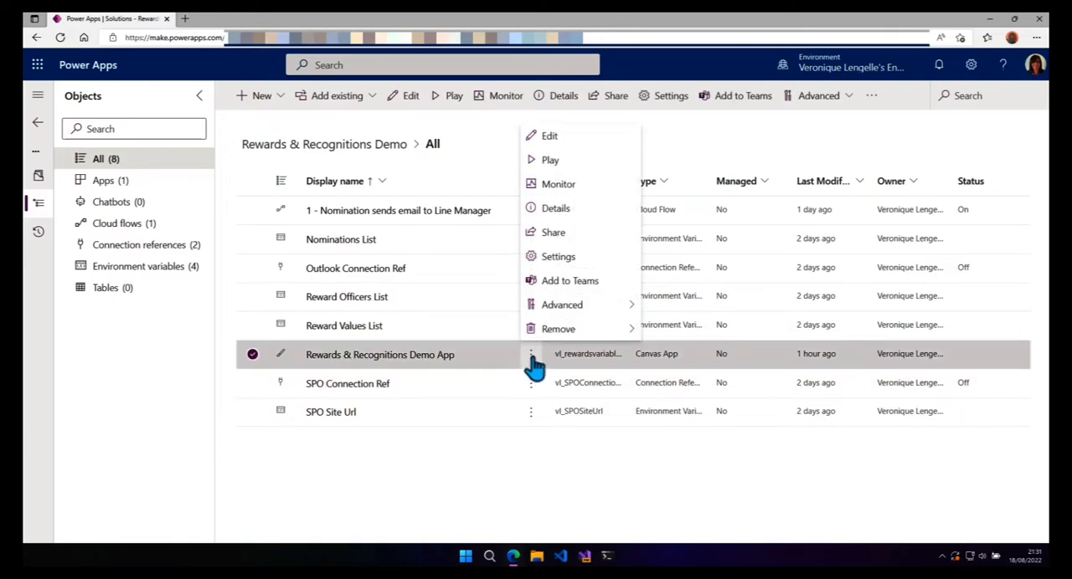
left_click(556, 208)
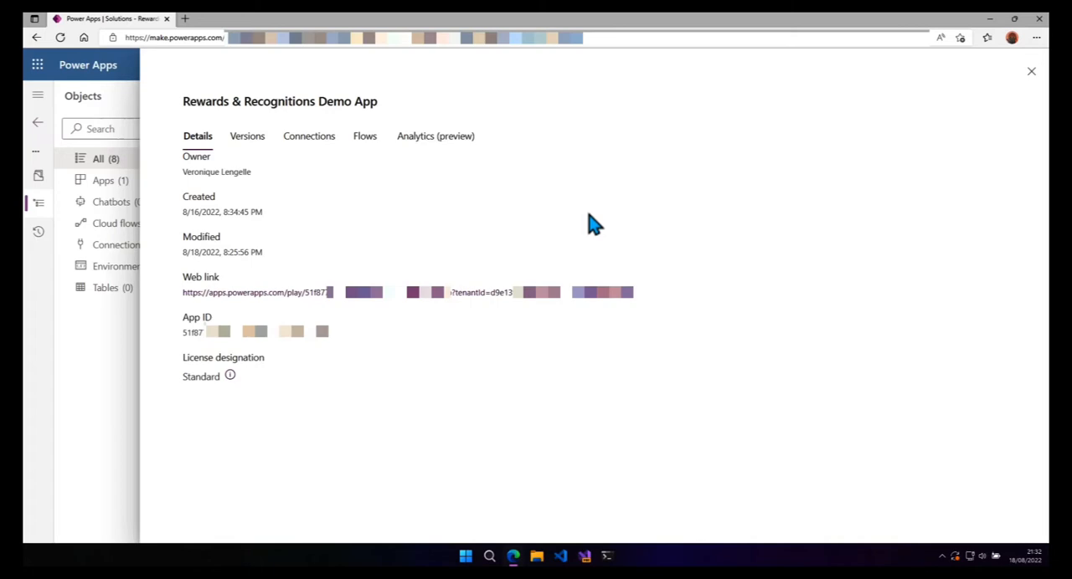
mouse_move(901, 142)
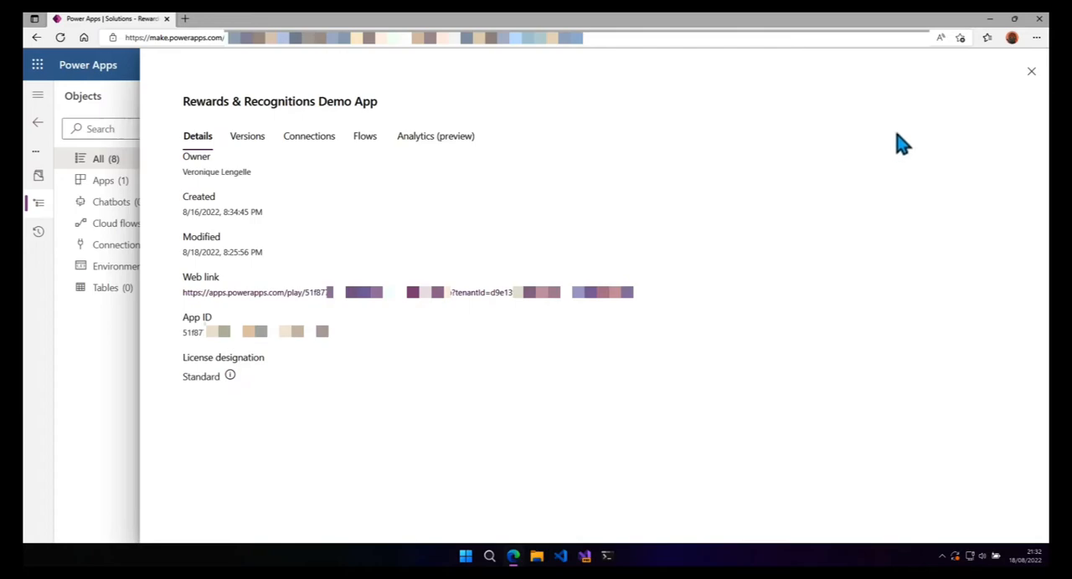
left_click(1031, 70)
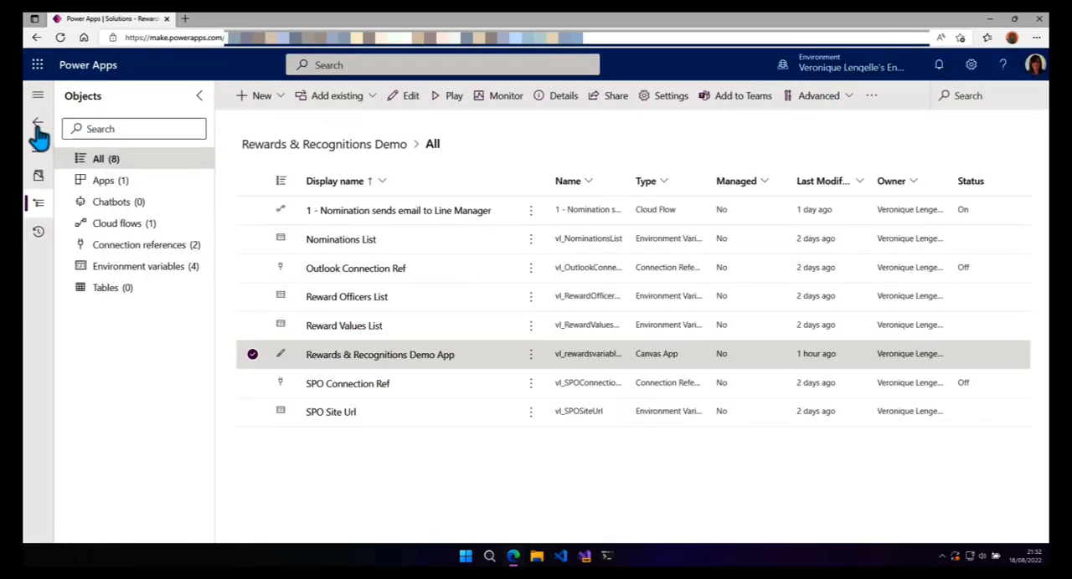
Step: Start exporting the Rewards & Recognitions Demo solution and publish all changes first
left_click(36, 130)
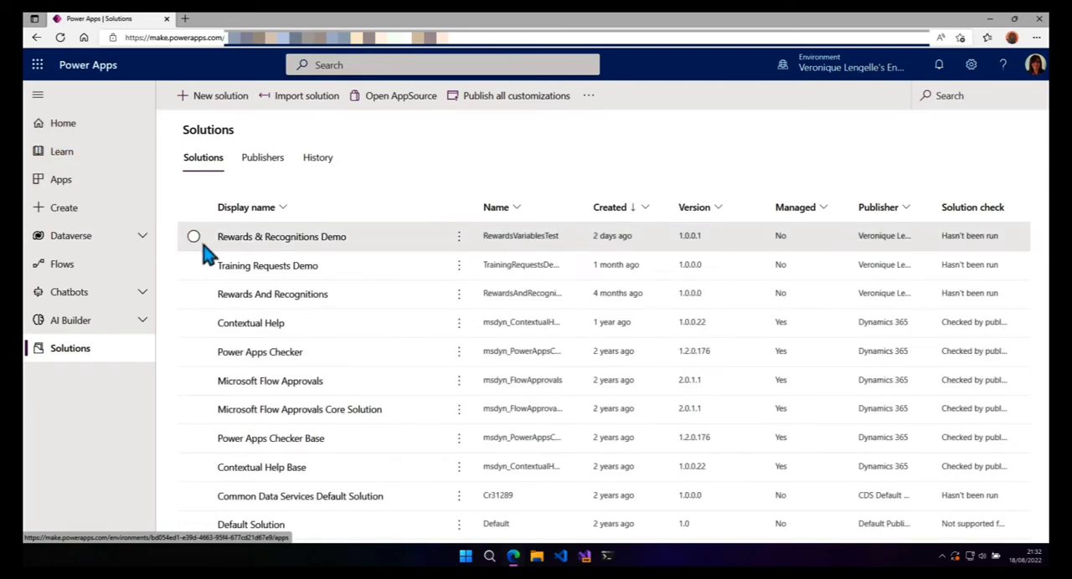
left_click(194, 236)
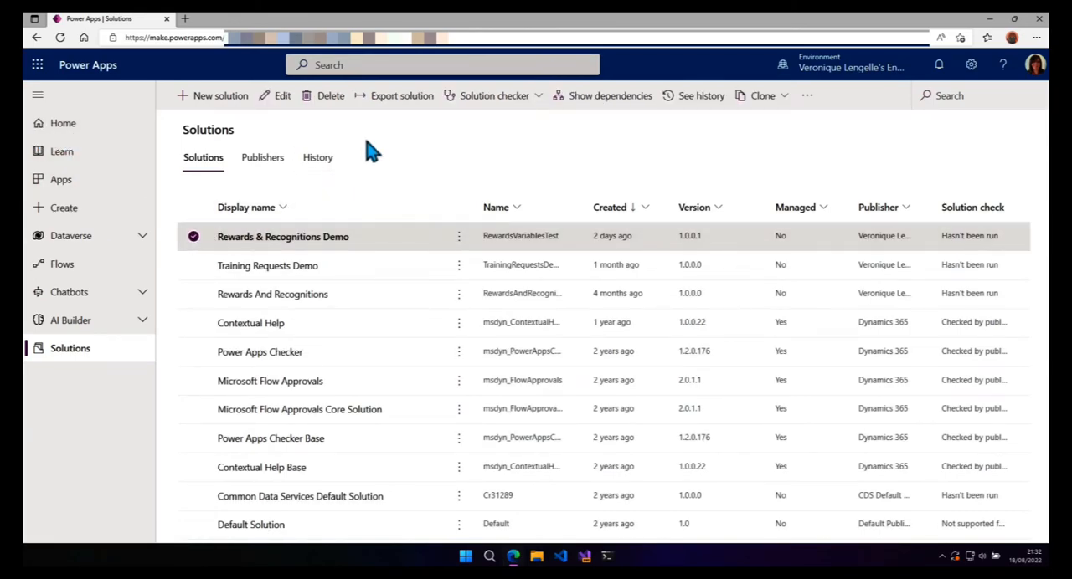
left_click(402, 94)
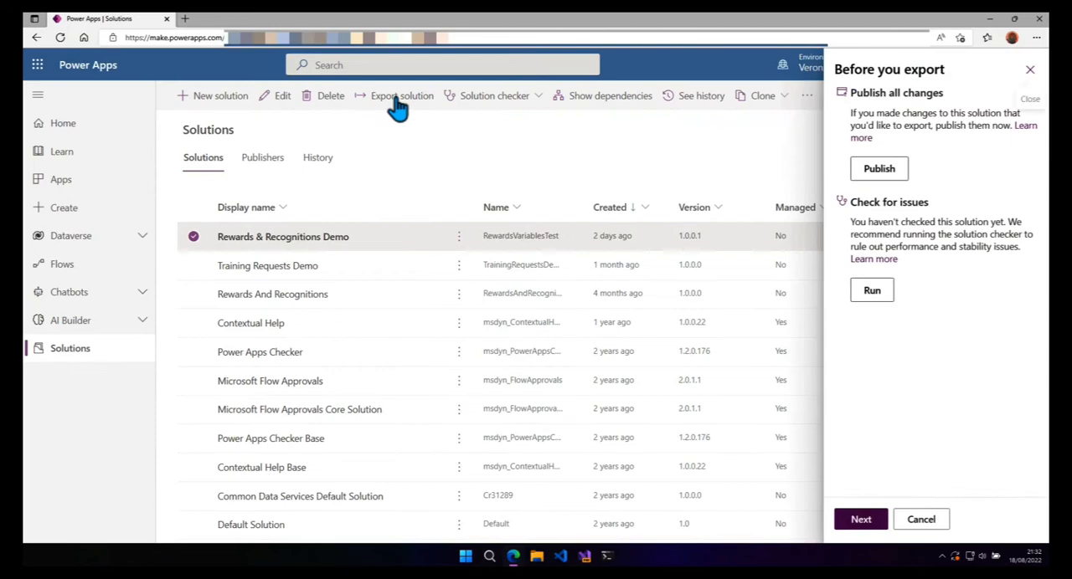
mouse_move(515, 131)
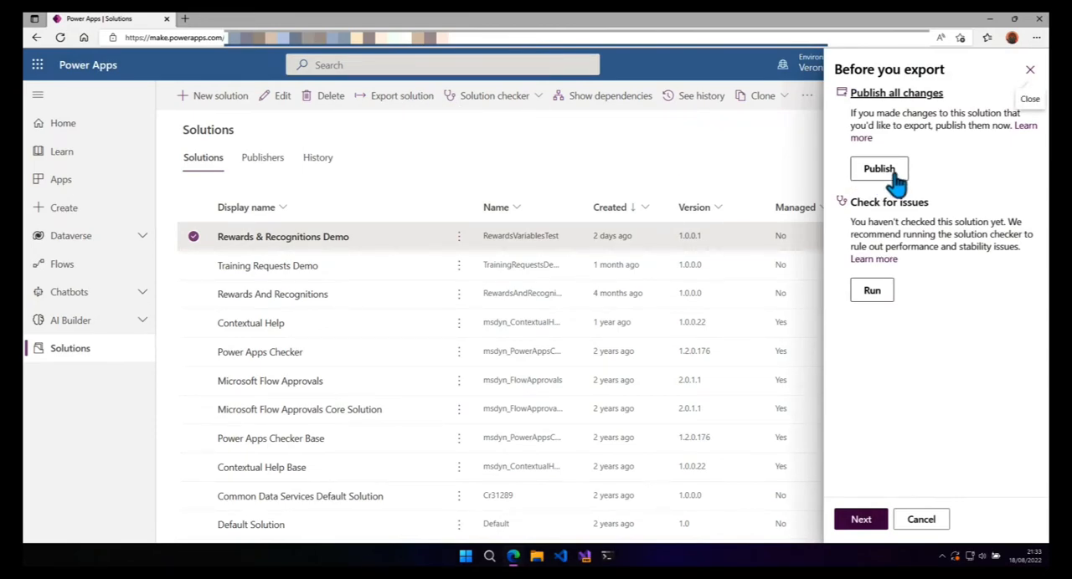
left_click(878, 168)
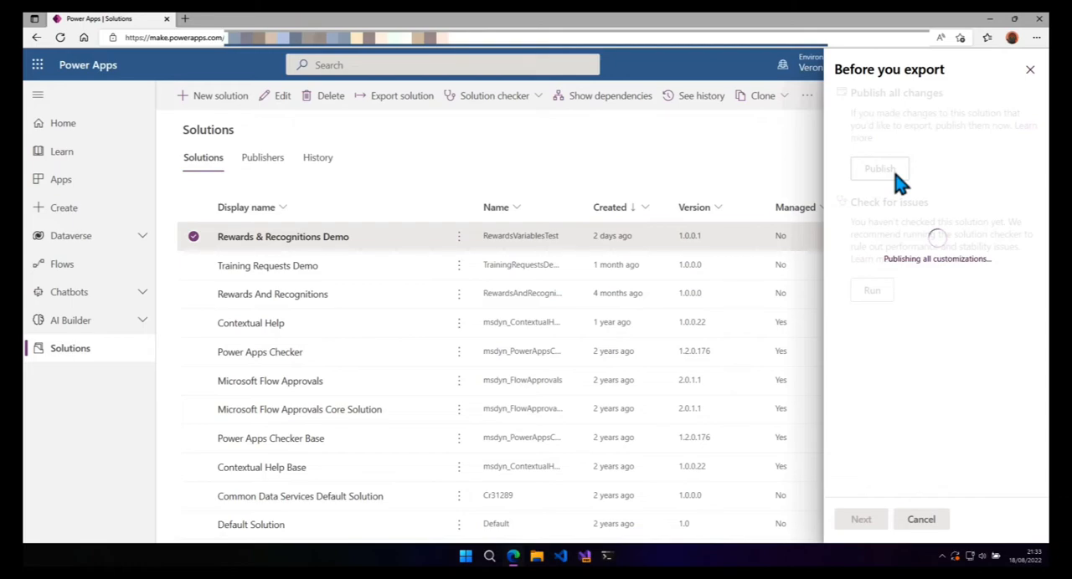
left_click(879, 167)
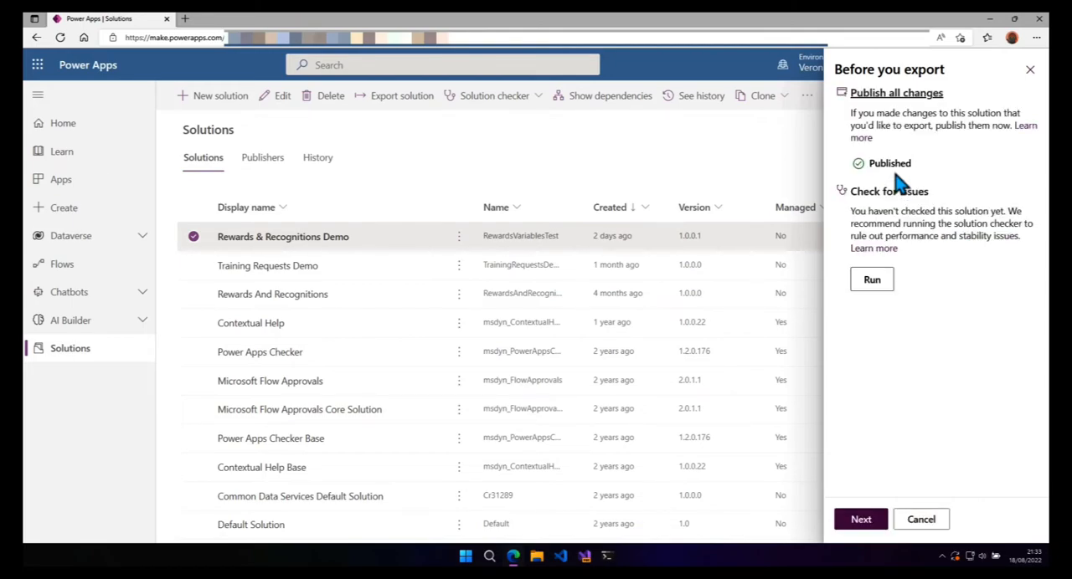
mouse_move(911, 297)
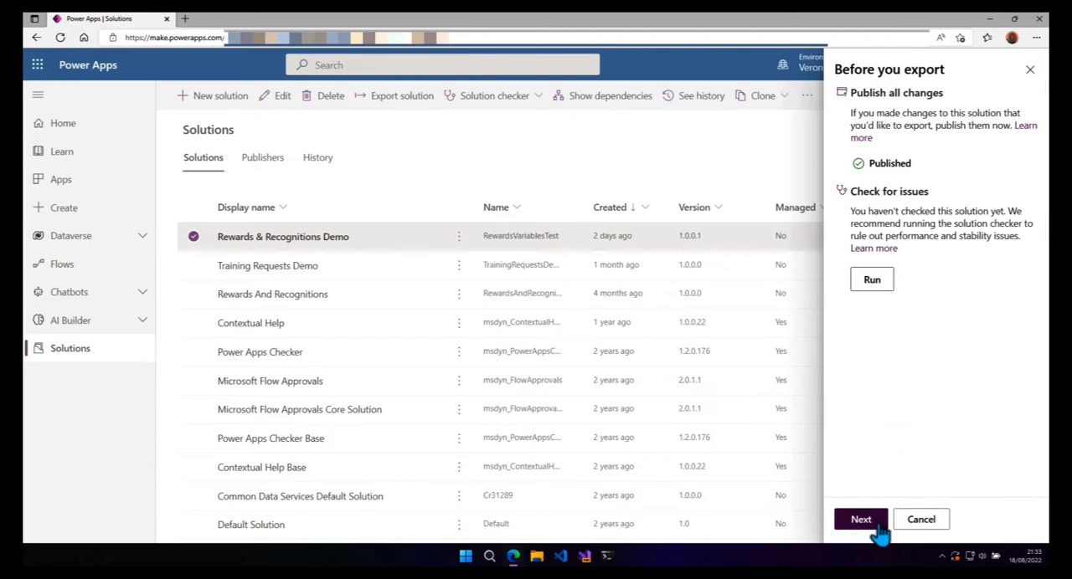
Step: Export the solution as managed version 1.0.0.2 and download the zip
left_click(860, 519)
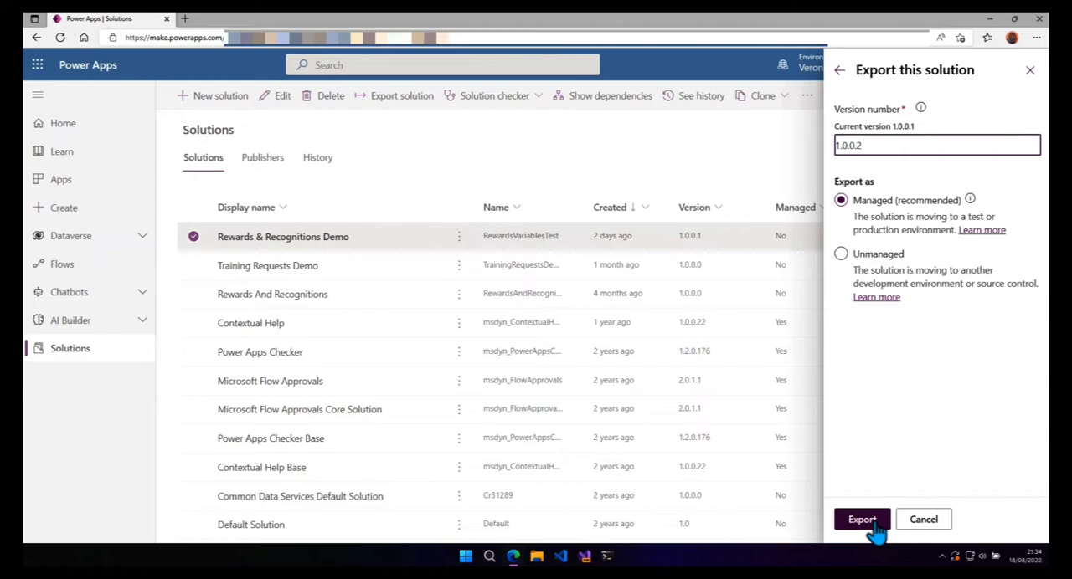
left_click(935, 144)
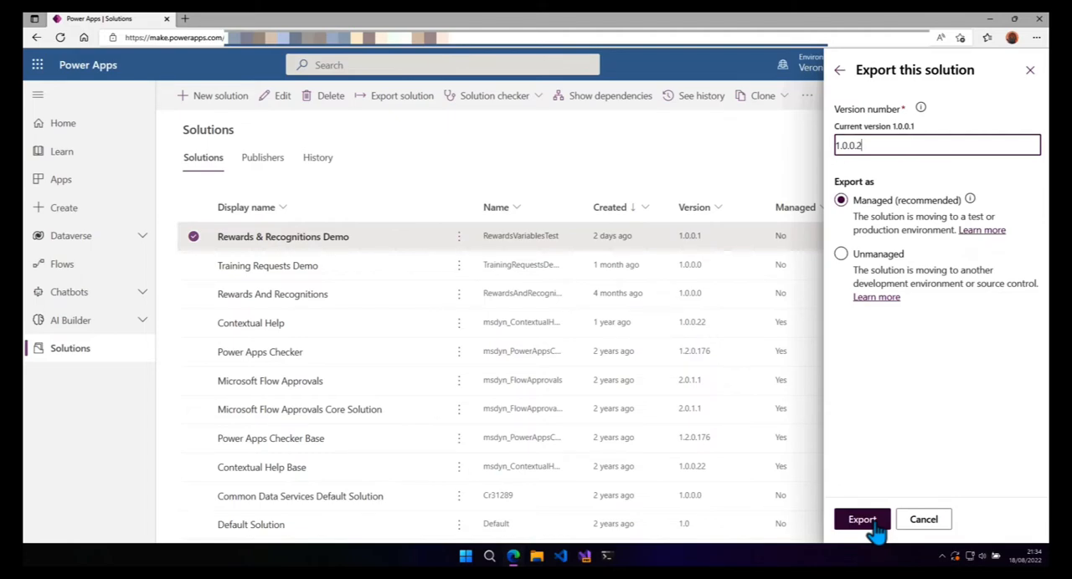
left_click(861, 519)
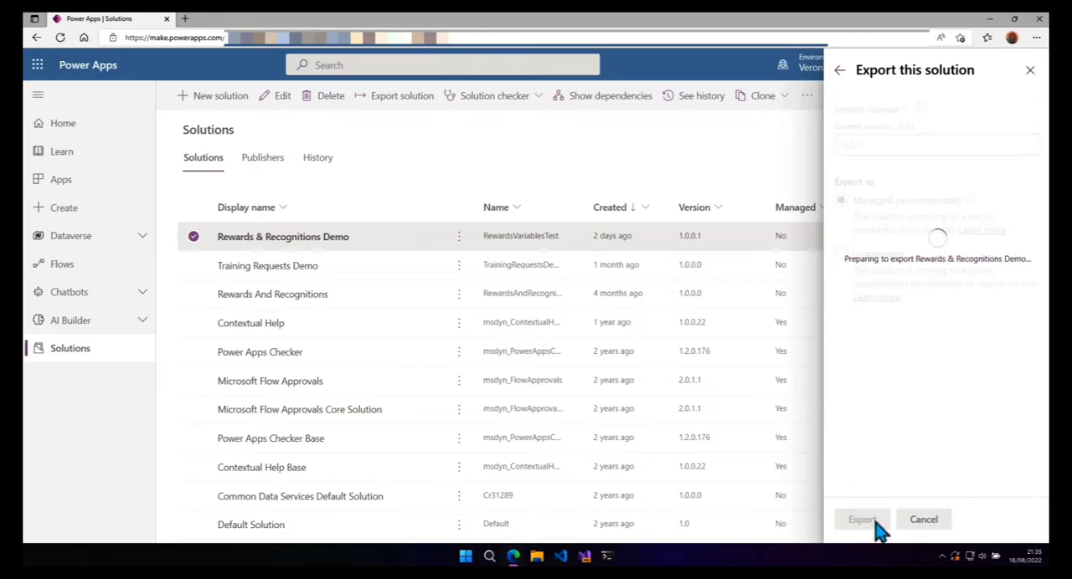
left_click(861, 519)
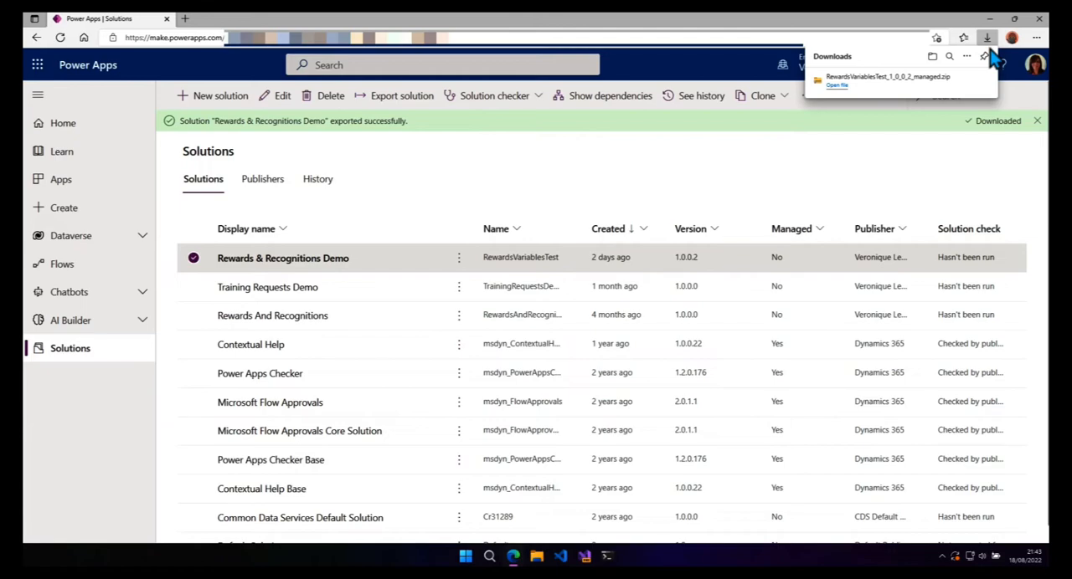
mouse_move(939, 104)
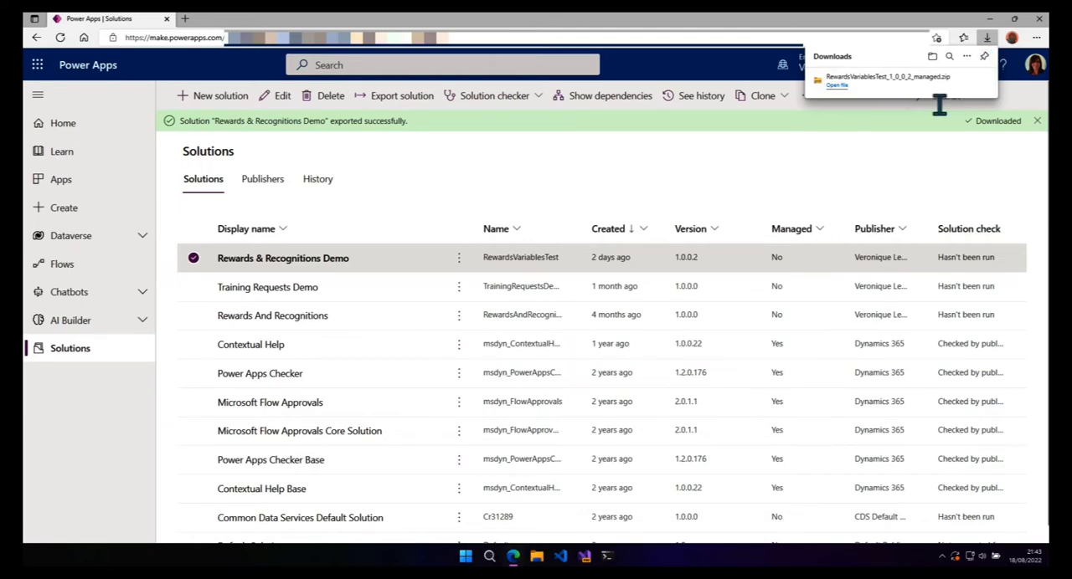
Step: Switch to the mvpspdev environment and go to its Solutions list
left_click(846, 66)
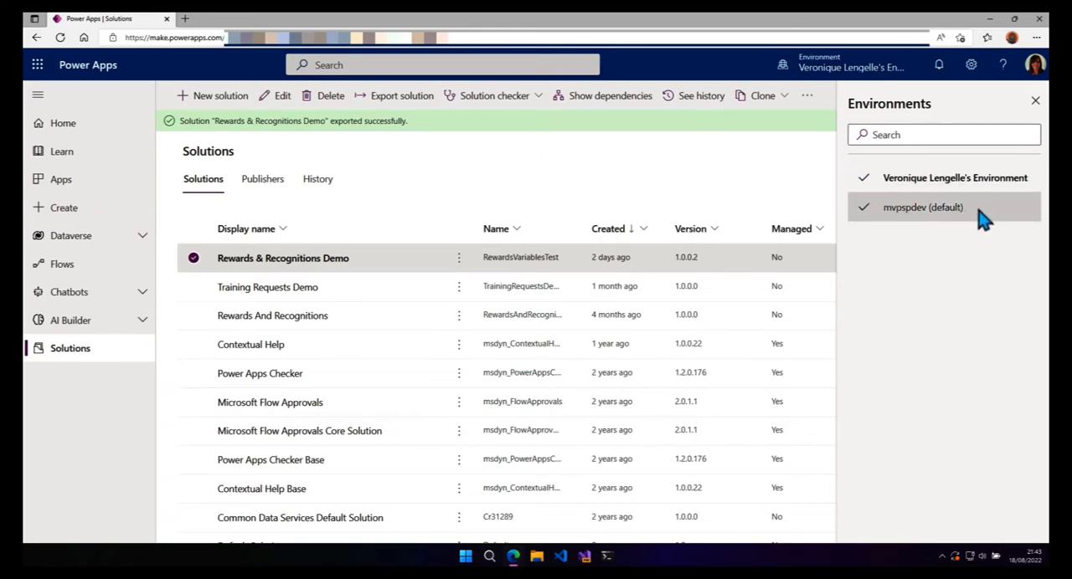
left_click(923, 206)
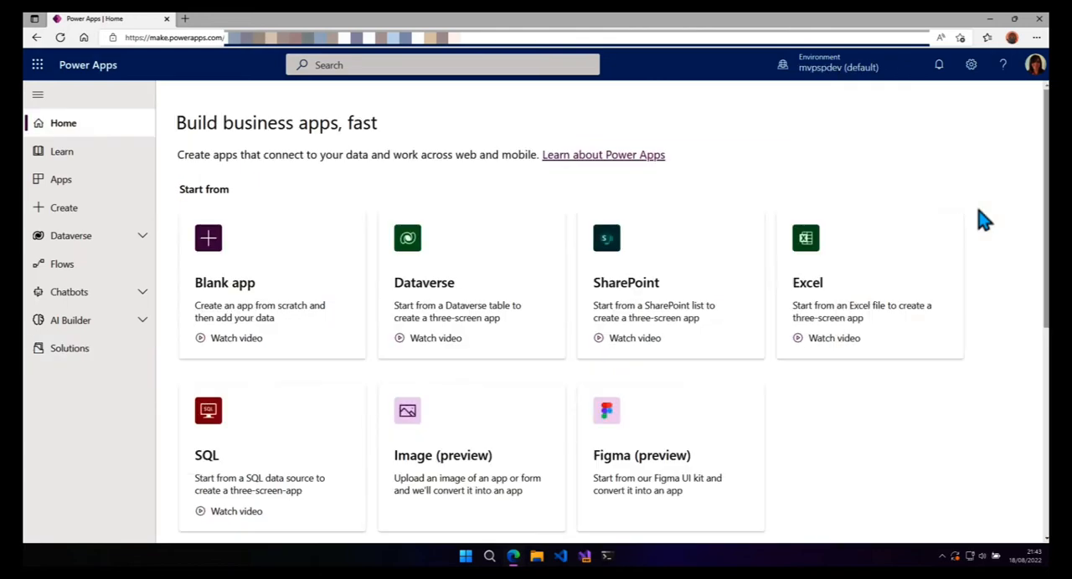
mouse_move(71, 348)
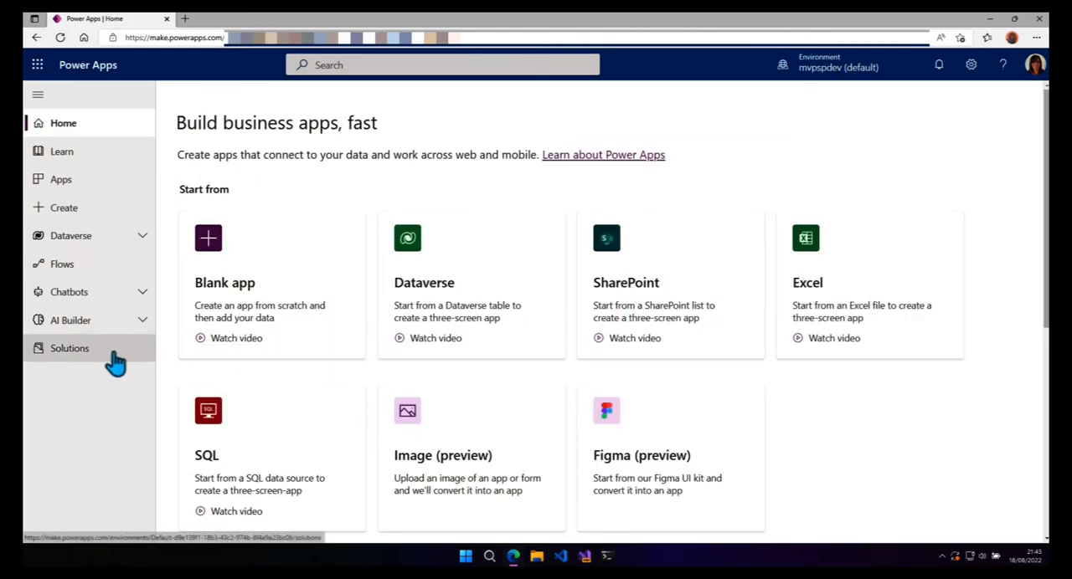
left_click(70, 348)
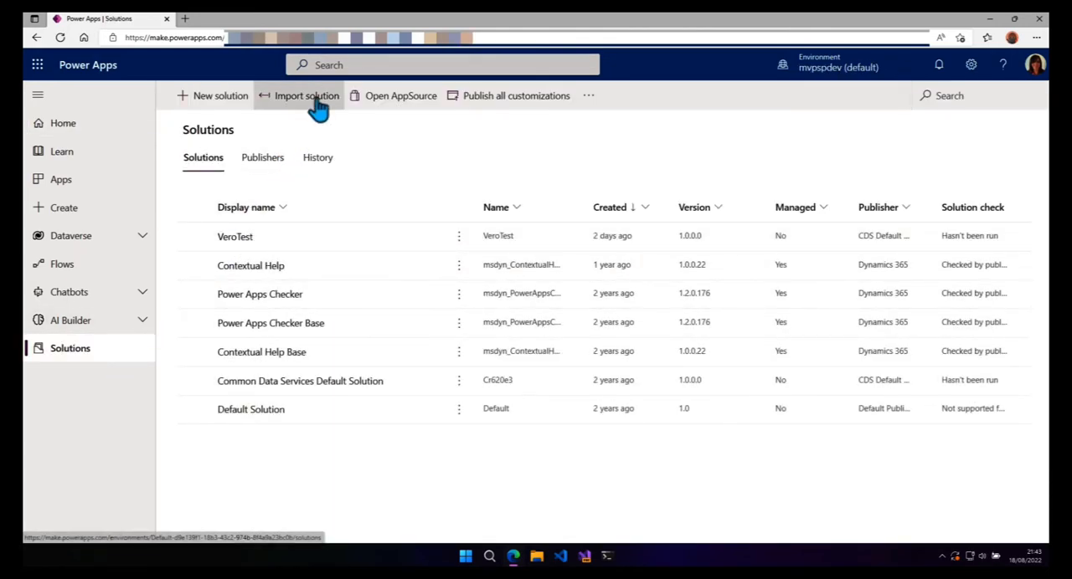
Step: Begin a solution import choosing the exported managed zip from Downloads
left_click(306, 96)
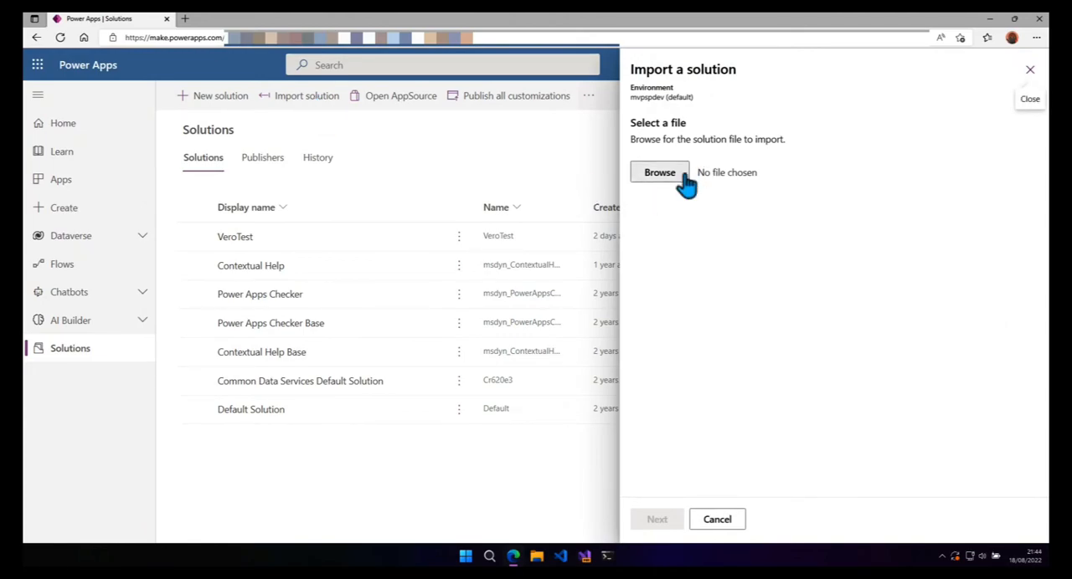
left_click(660, 173)
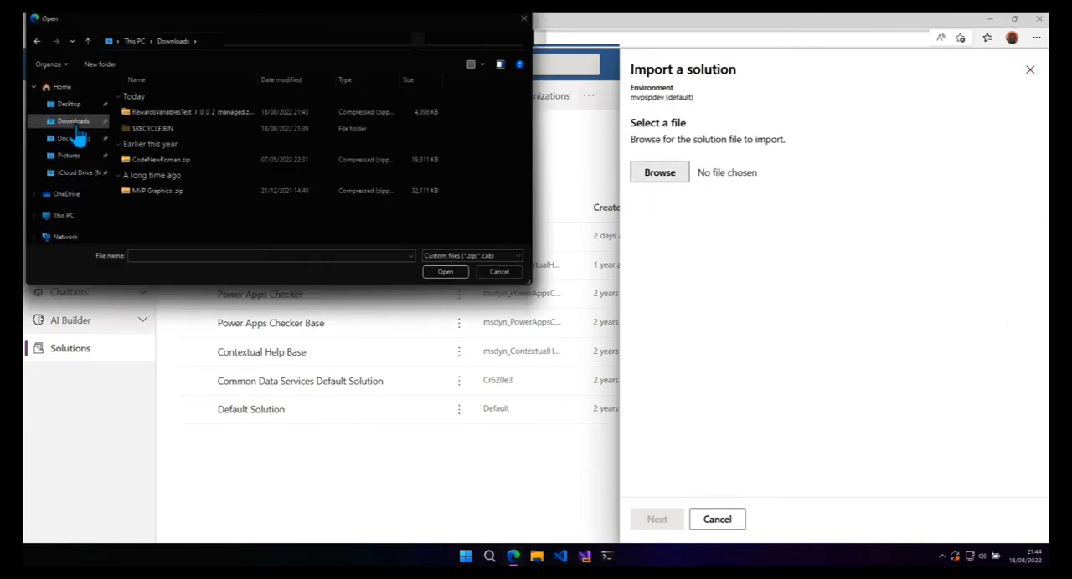
left_click(191, 111)
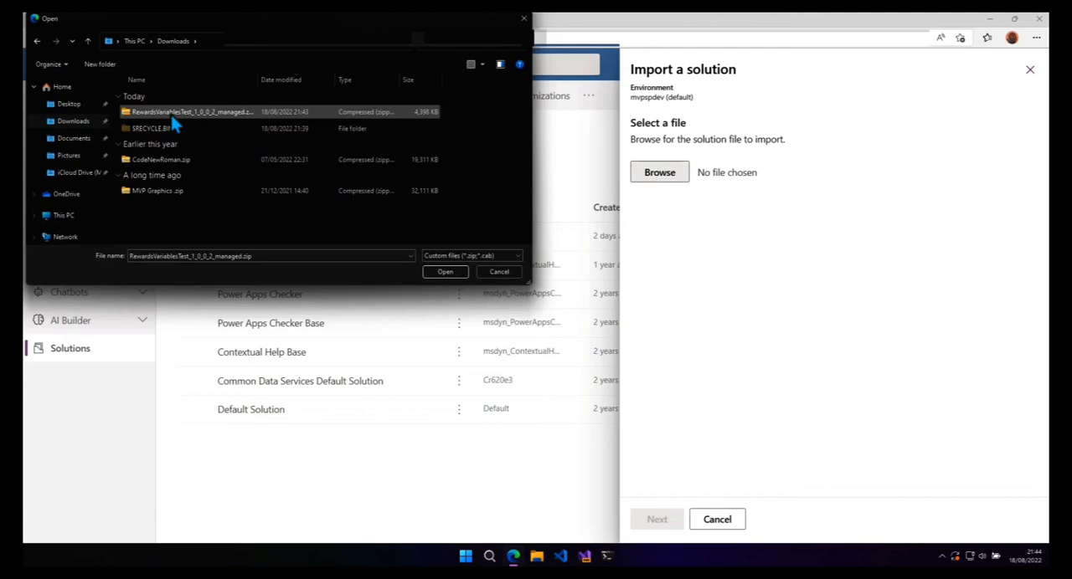
left_click(445, 271)
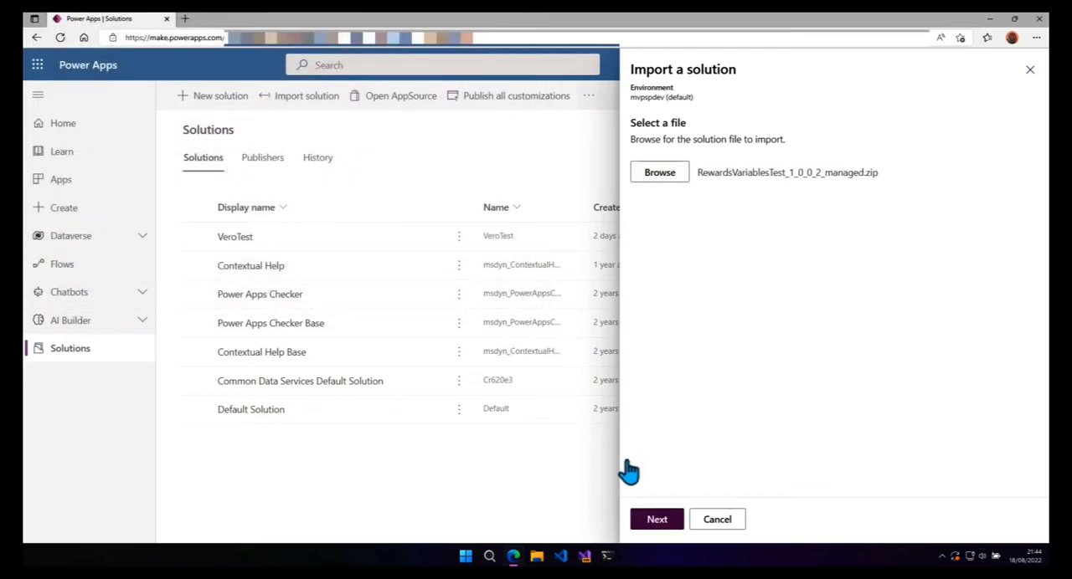
Step: Proceed through import details, advanced settings and connections to environment variables
left_click(656, 519)
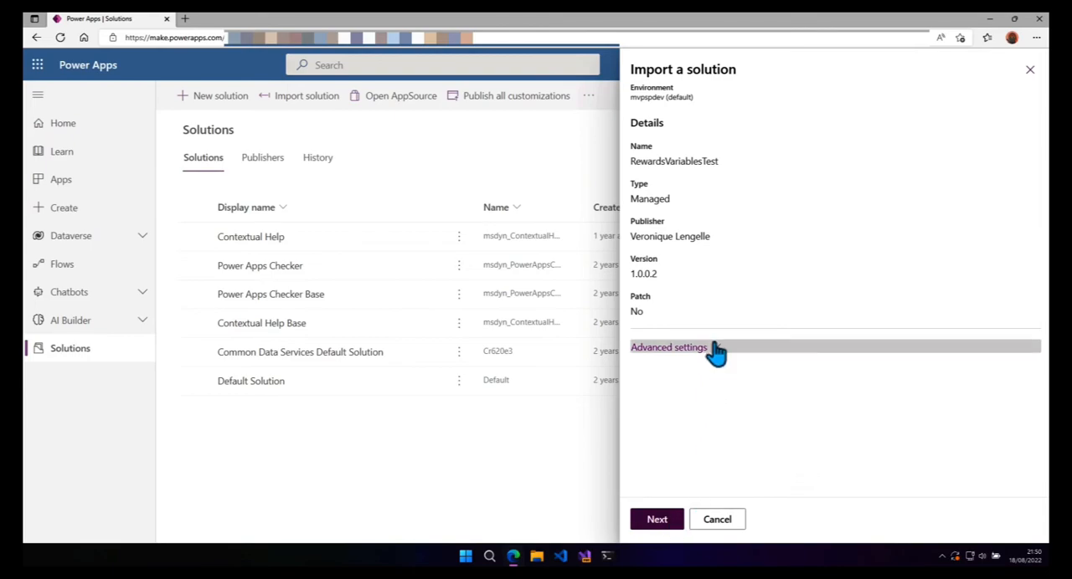
left_click(668, 349)
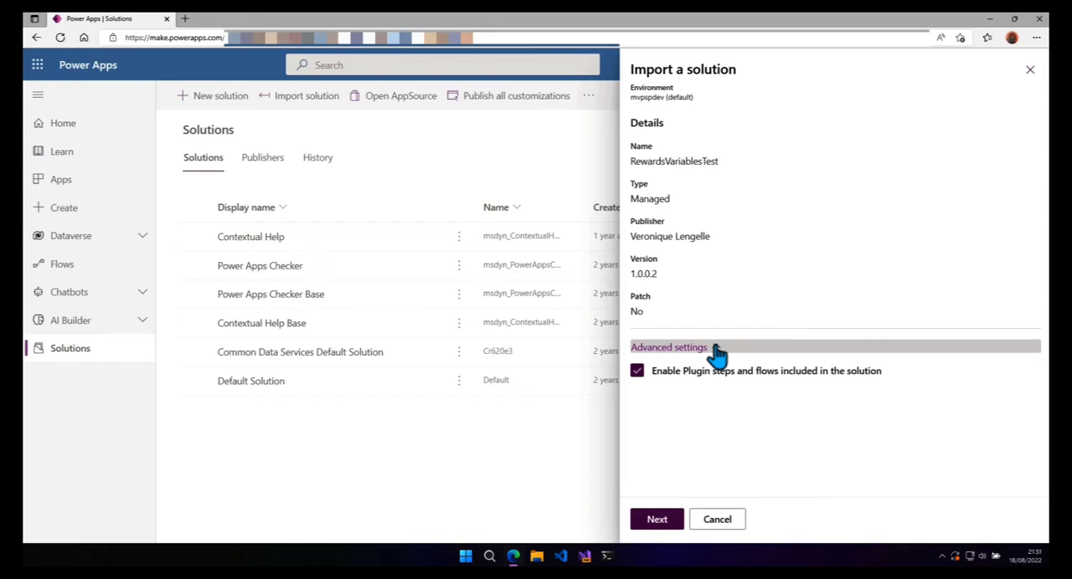
left_click(657, 519)
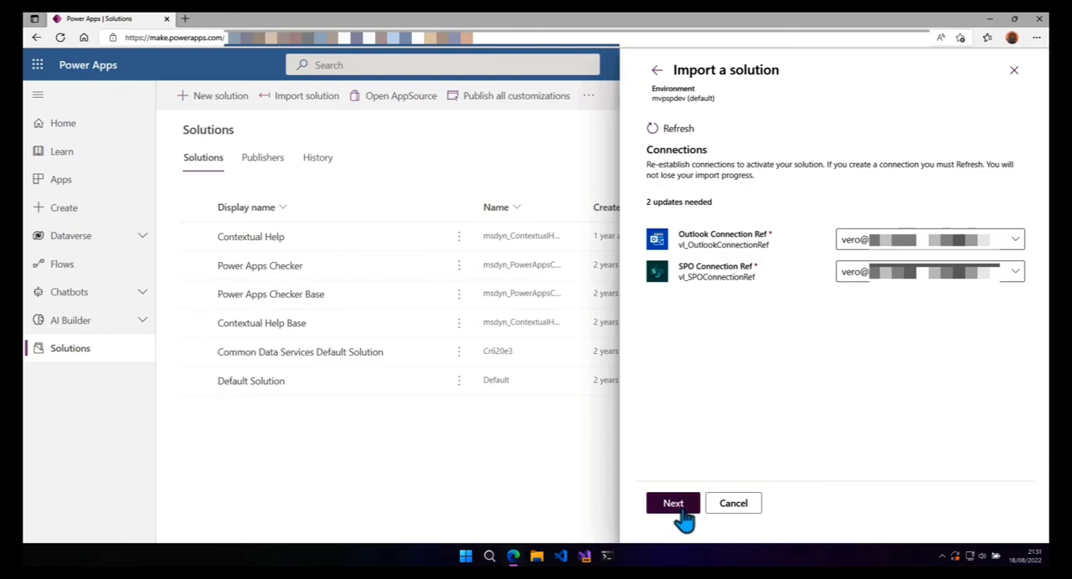
left_click(673, 502)
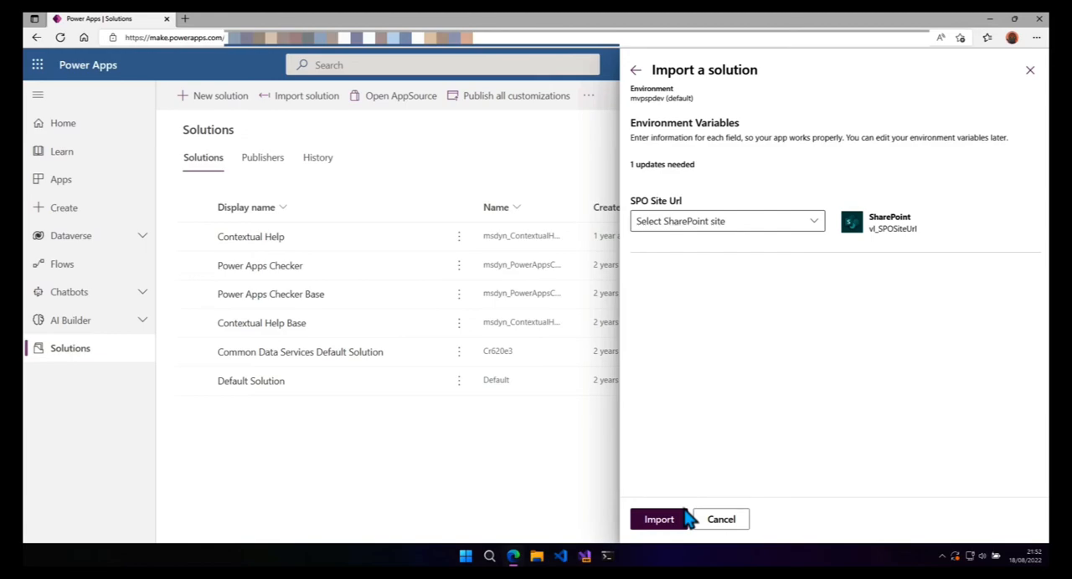
mouse_move(827, 263)
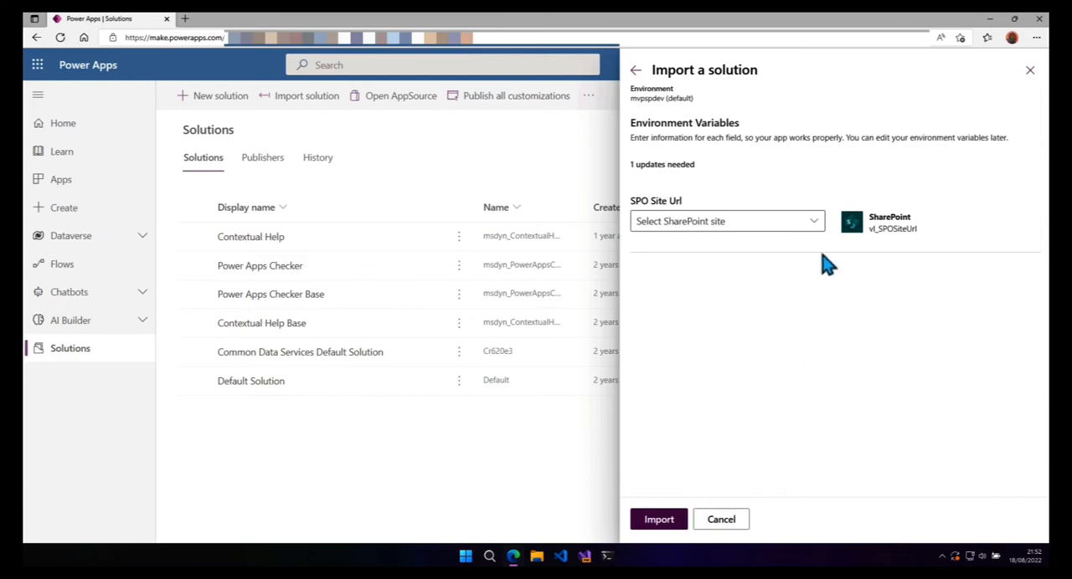
Step: Set SPO Site Url to the RewardsAndRecognitions site and start the import
left_click(725, 221)
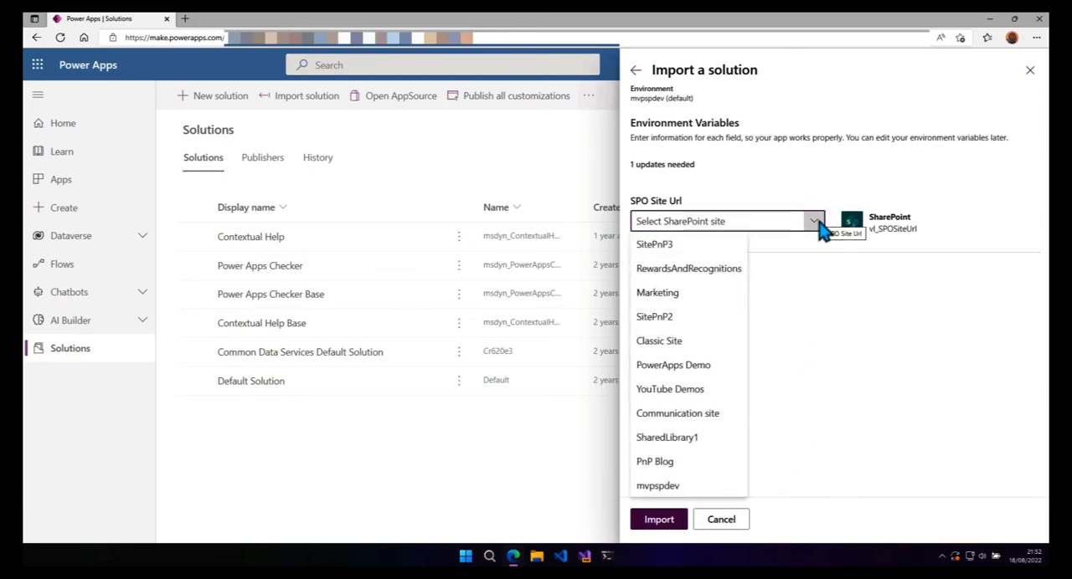
mouse_move(711, 271)
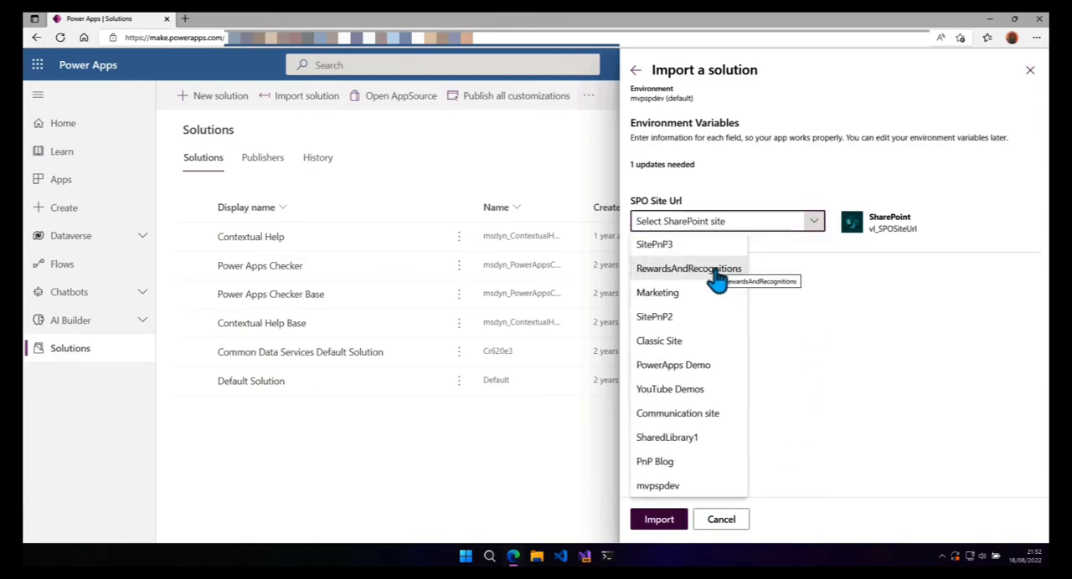
left_click(688, 268)
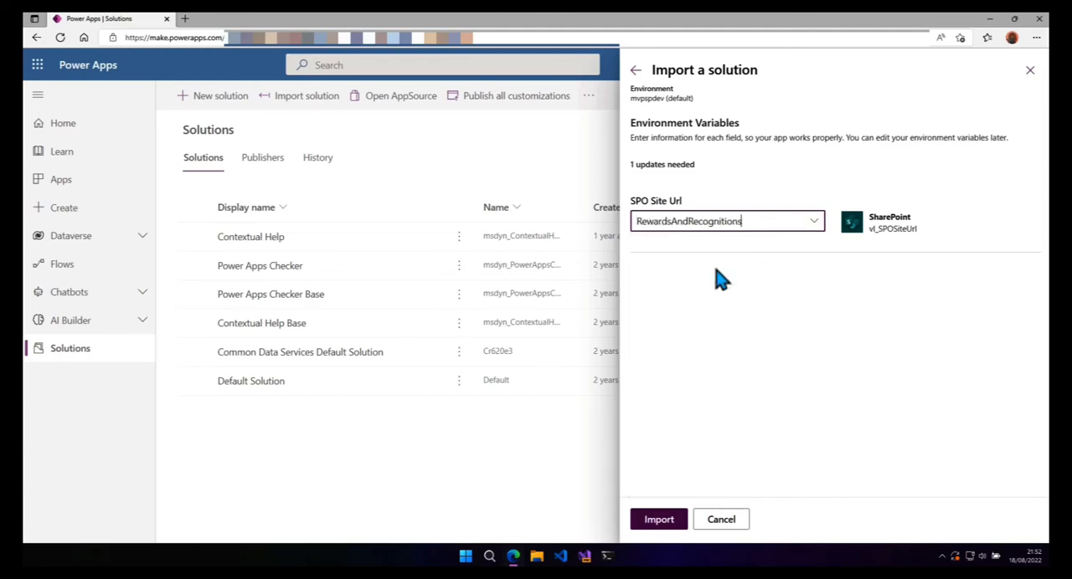
left_click(658, 519)
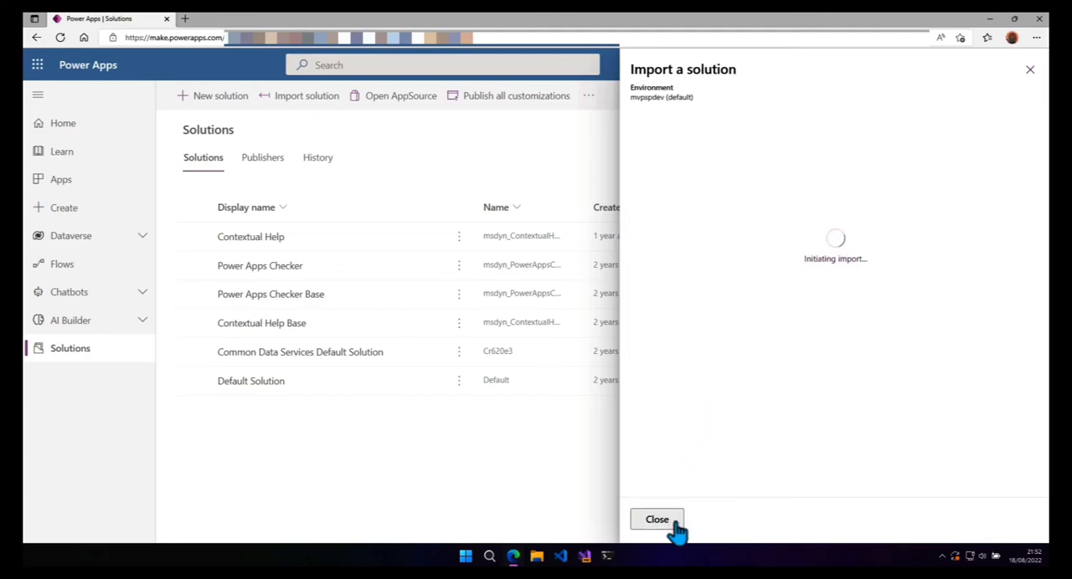
Step: Close the import panel and open the imported solution
left_click(657, 520)
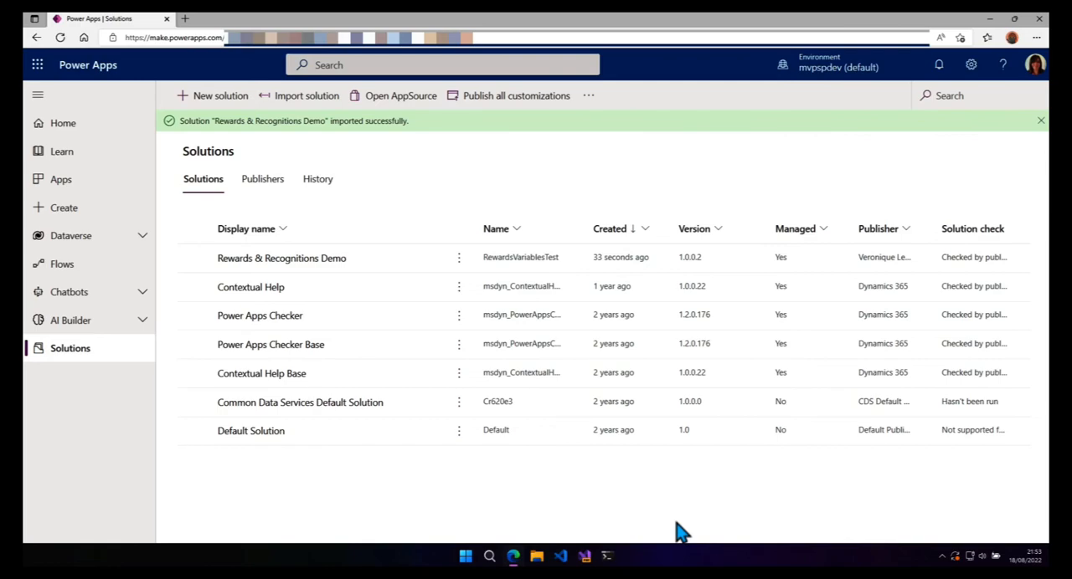
left_click(281, 257)
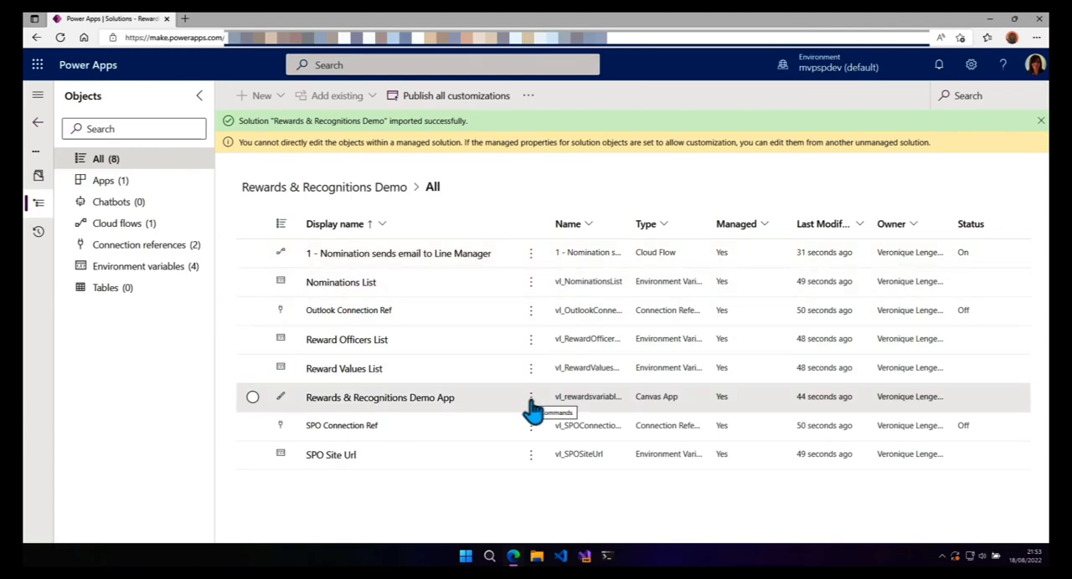
Step: Show the imported Rewards & Recognitions Demo App's details with its app ID
left_click(251, 397)
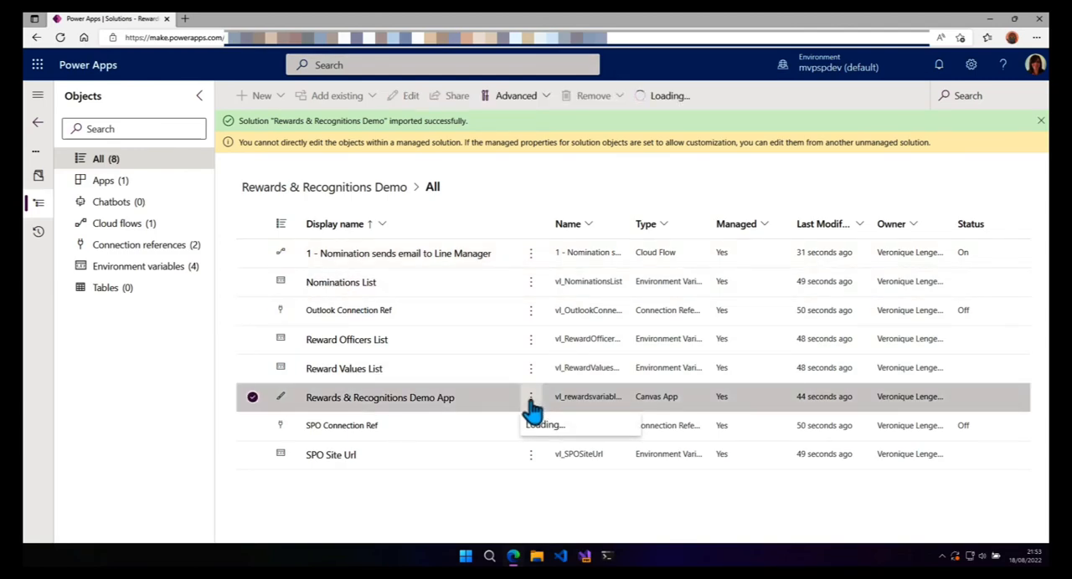
left_click(529, 395)
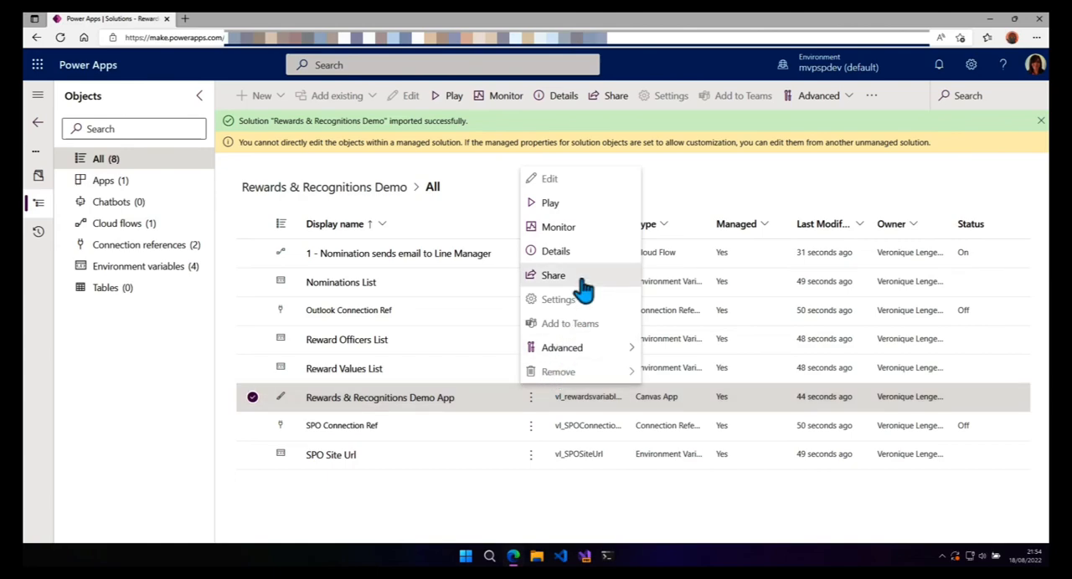
left_click(556, 251)
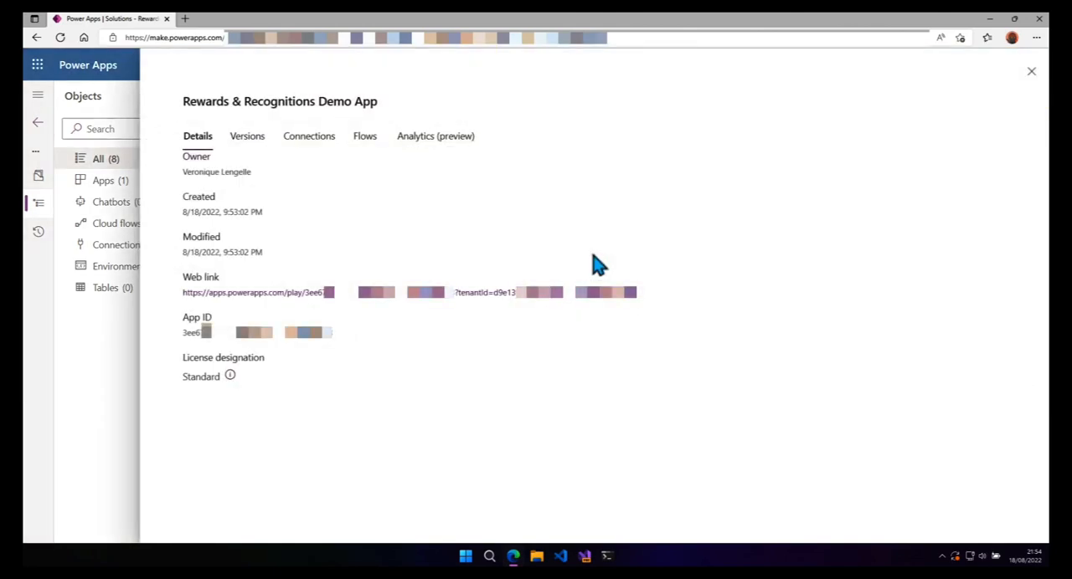